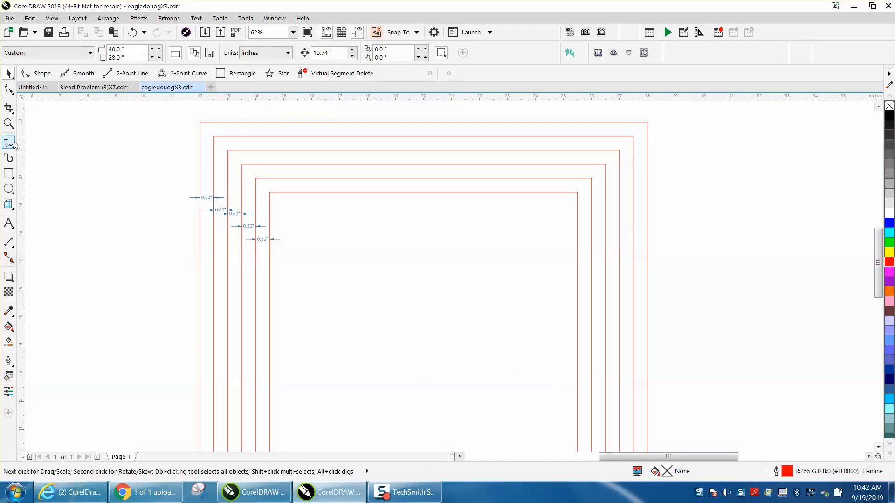
- Zoom into the nested outlines and rotate the inner square to 45 degrees
click(9, 124)
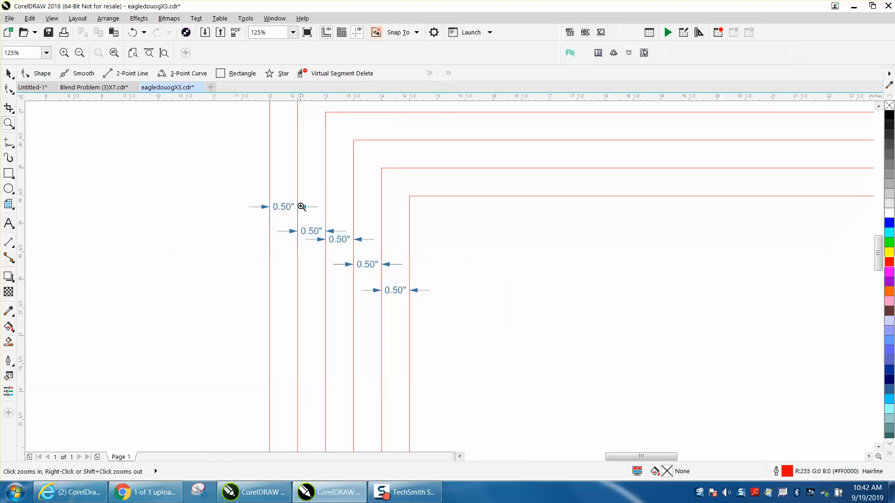
mouse_move(300, 184)
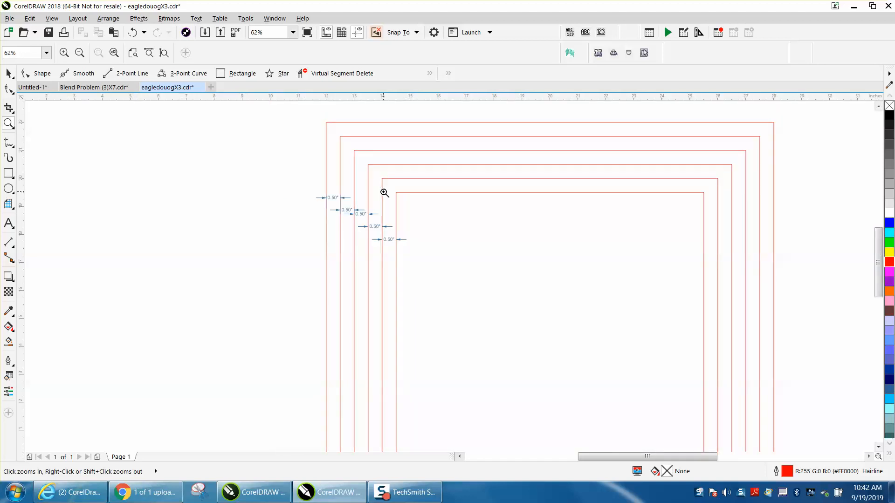
mouse_move(400, 185)
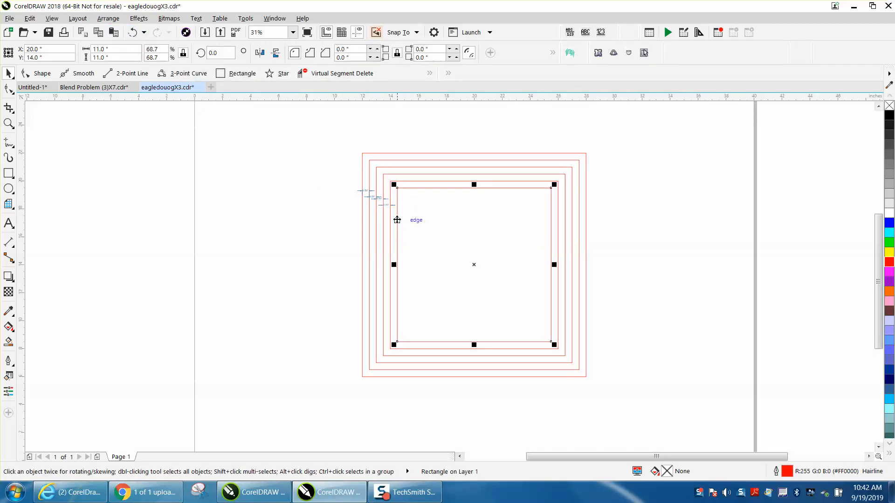
click(220, 52)
text(90)
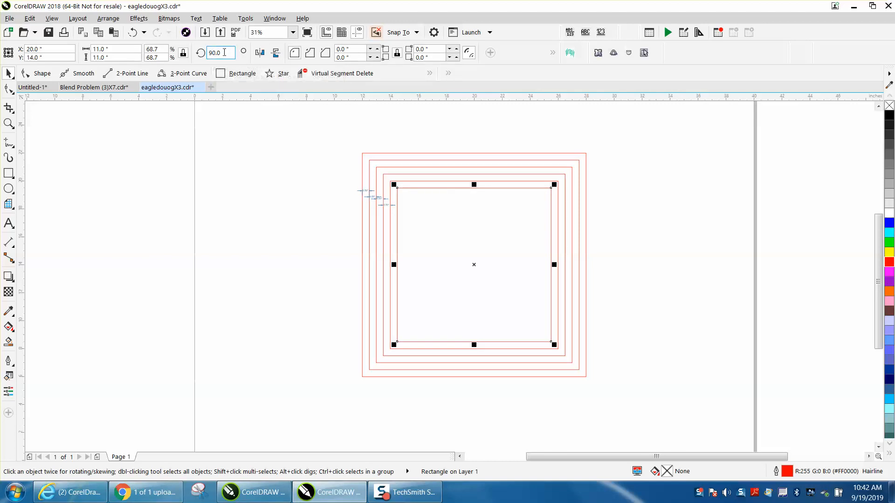
text(45.0)
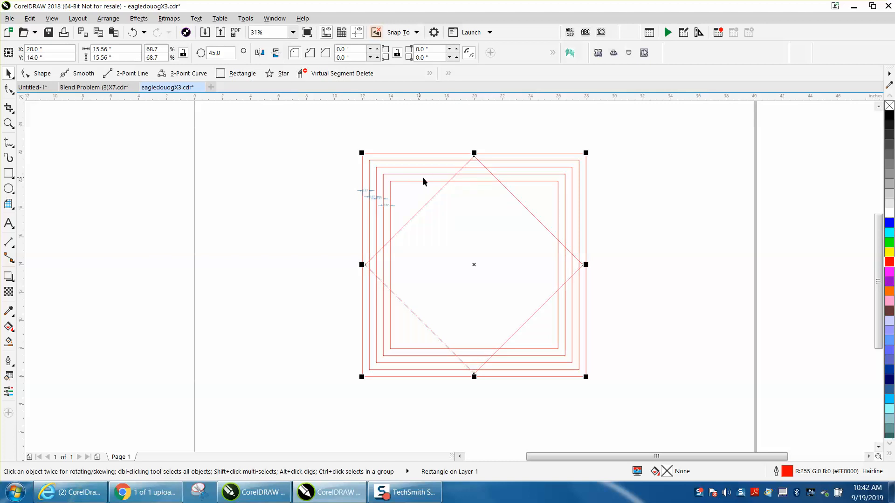
mouse_move(450, 174)
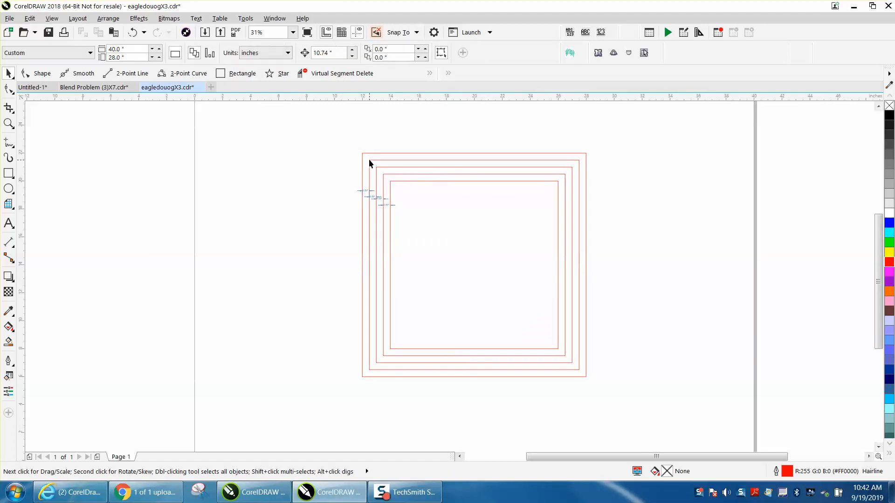
- Draw a new square with the Rectangle tool, size it 14 inches wide, and select the copy on the left
click(586, 287)
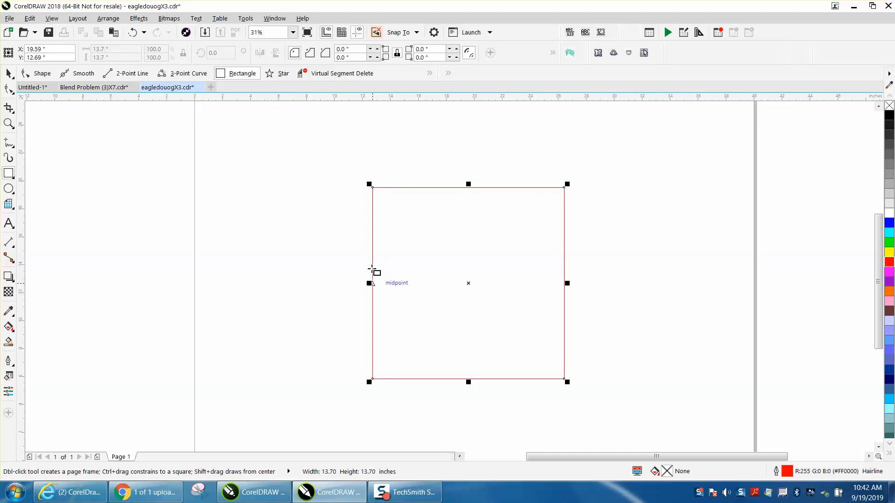
click(114, 49)
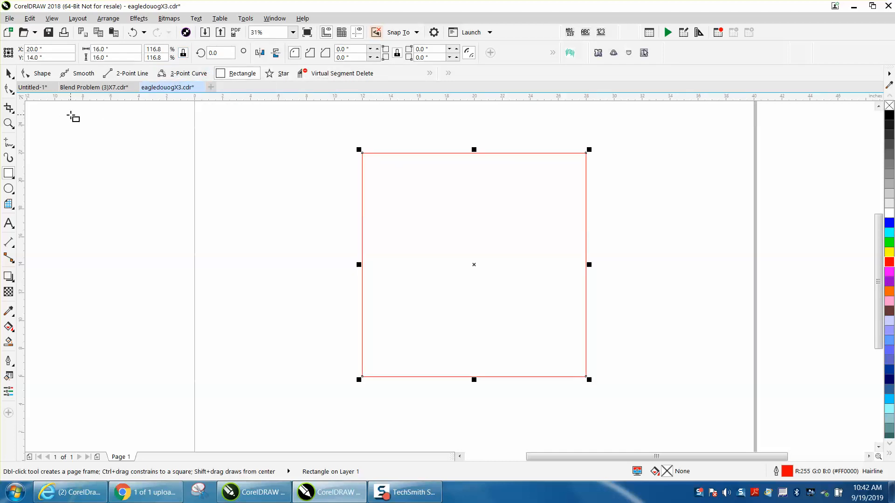
click(112, 49)
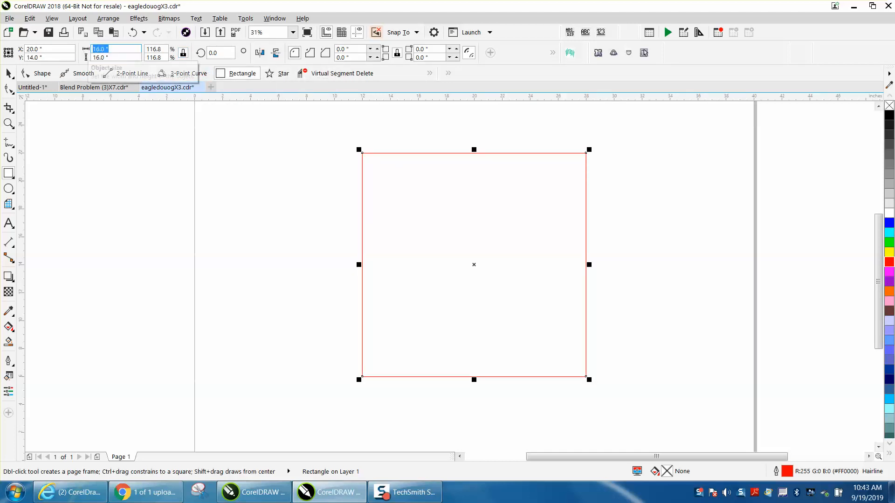
text(14.0)
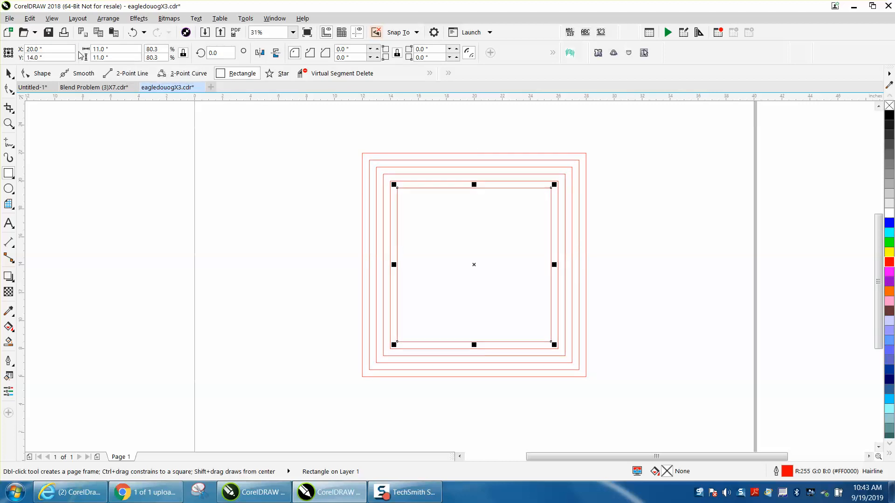
mouse_move(396, 188)
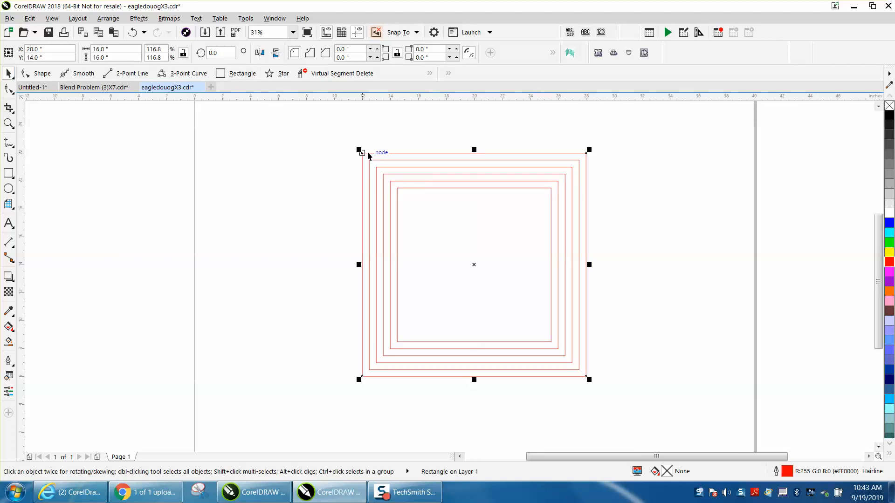
mouse_move(474, 266)
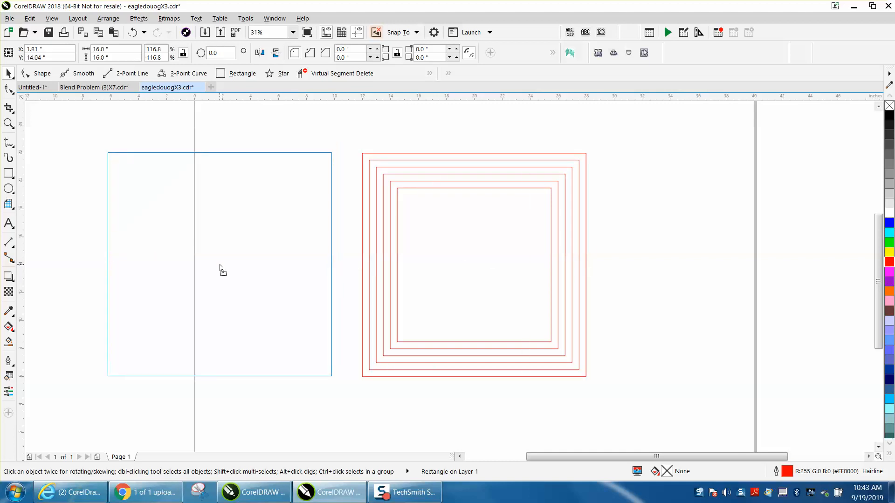
click(139, 17)
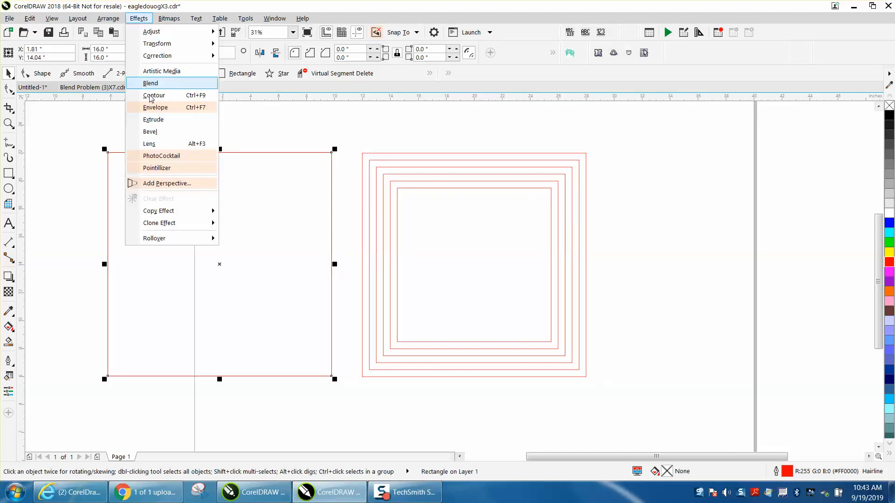
- Apply a Contour effect of seven inward outlines at 0.5" offset to the left square
click(154, 95)
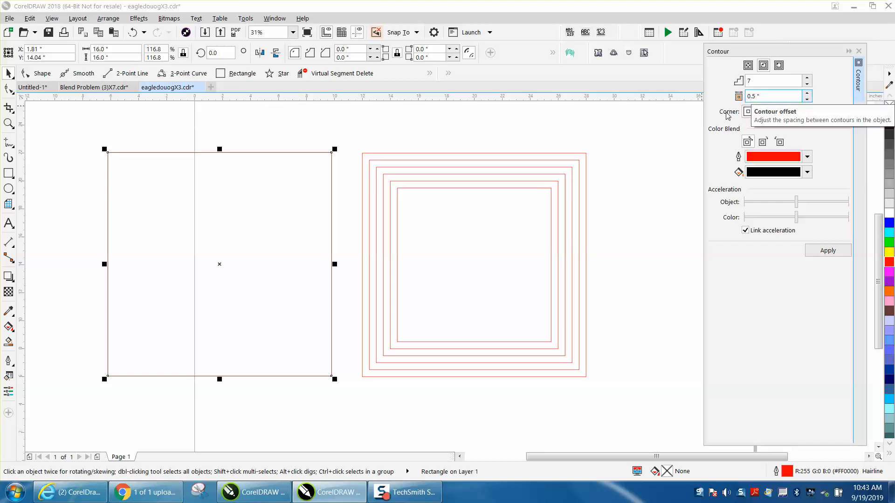
mouse_move(444, 190)
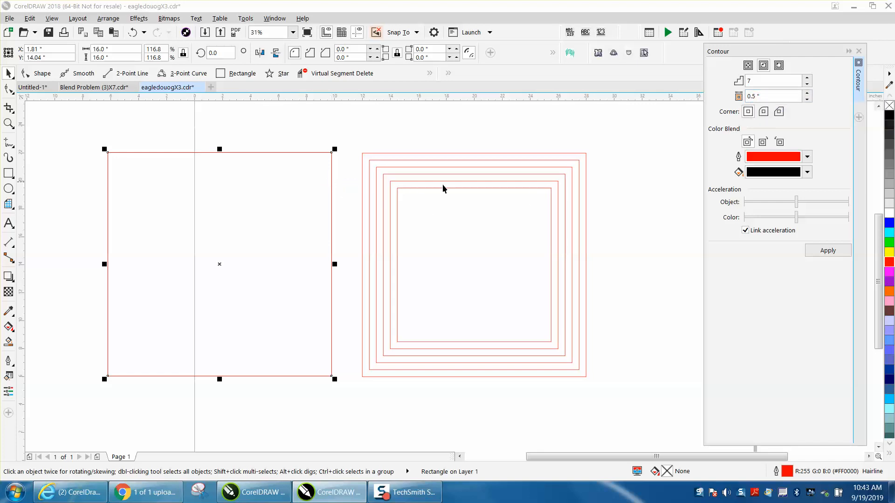
click(827, 250)
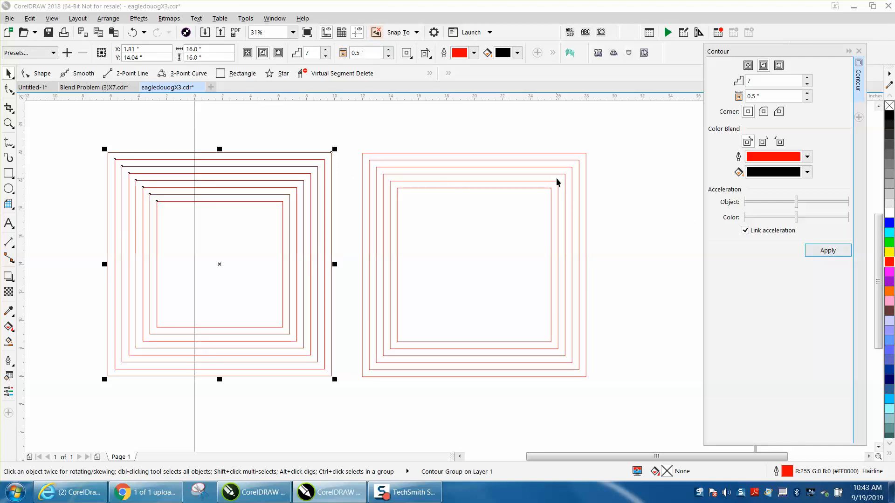
mouse_move(561, 184)
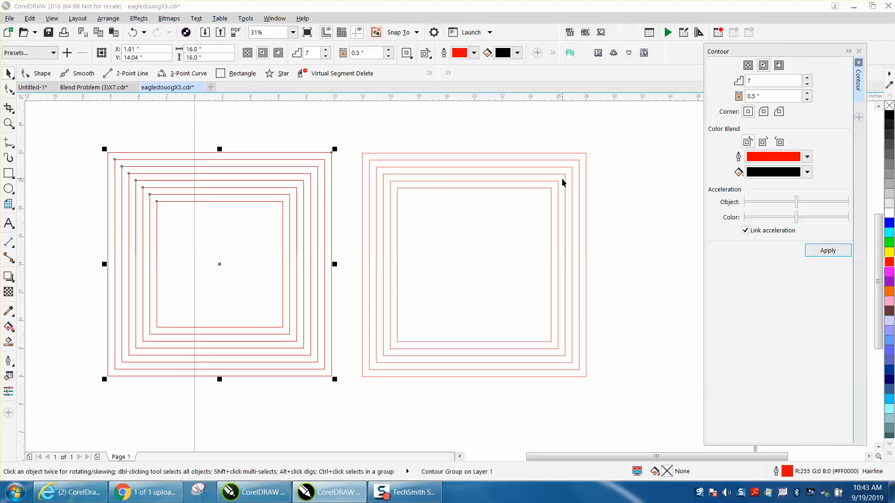
mouse_move(520, 171)
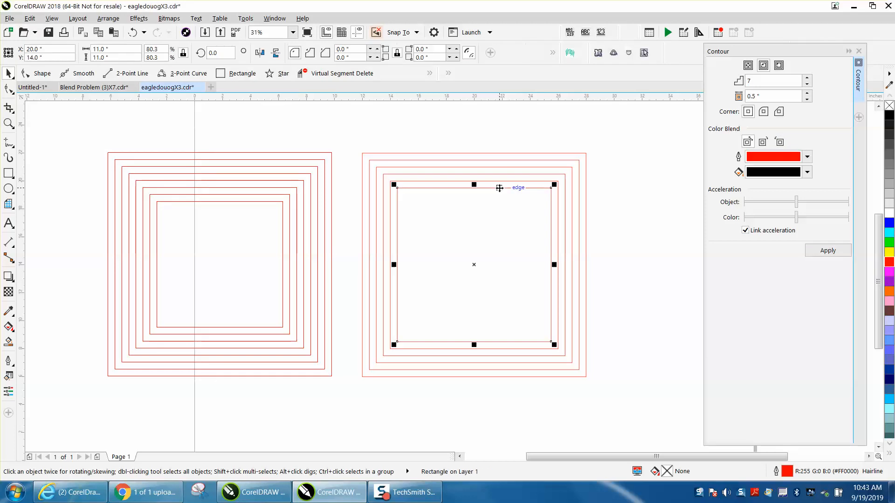
mouse_move(142, 116)
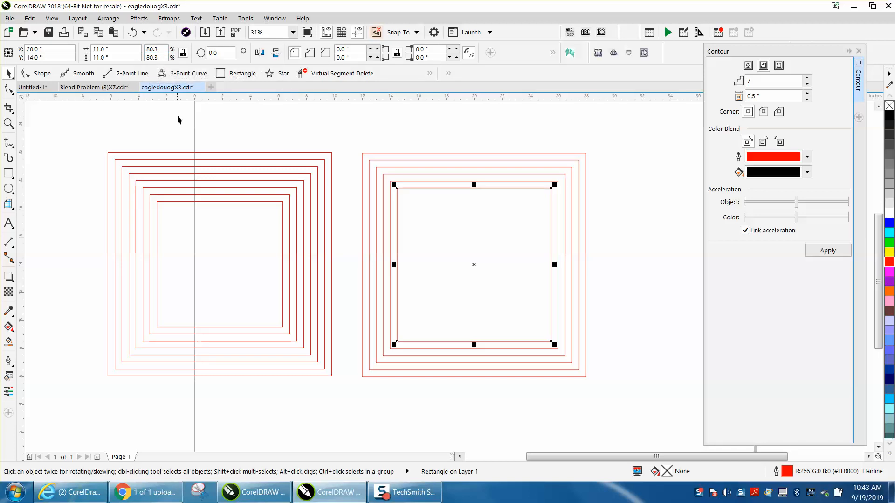
mouse_move(114, 150)
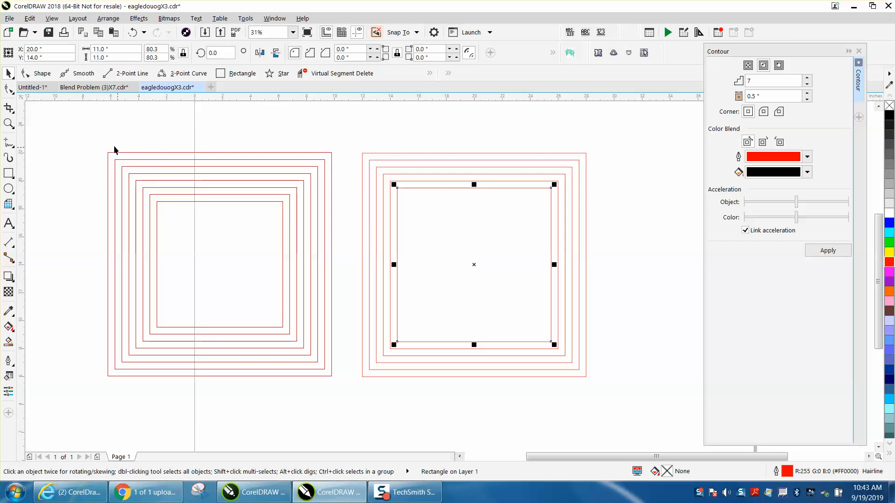
click(218, 262)
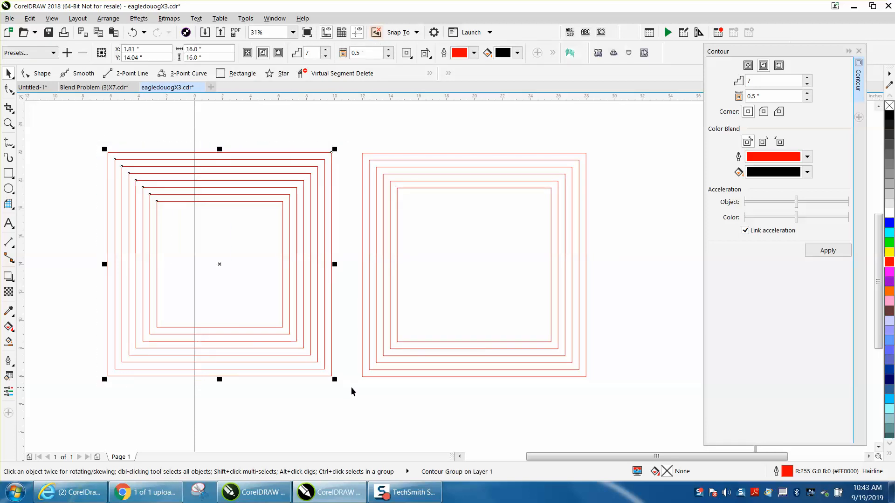